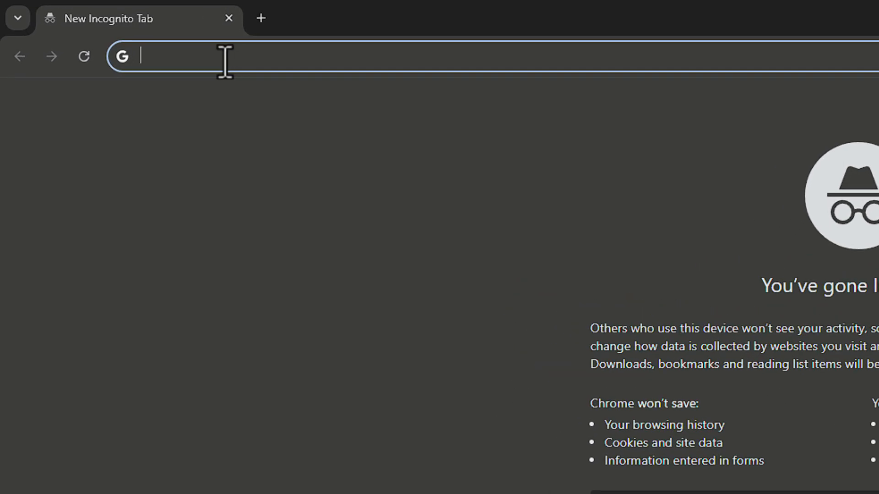
Load heygen.com from the address bar in the incognito window
{"action": "type", "text": "heygen.com"}
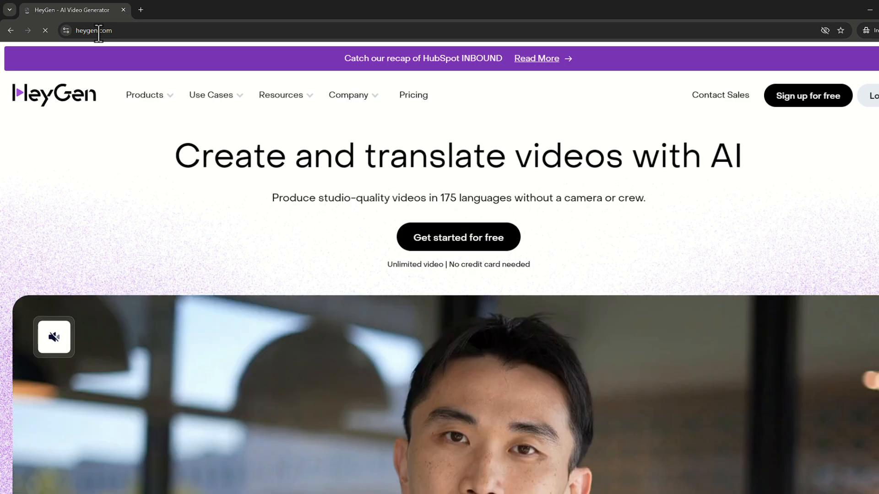
{"action": "mouse_move", "coordinate": [807, 95]}
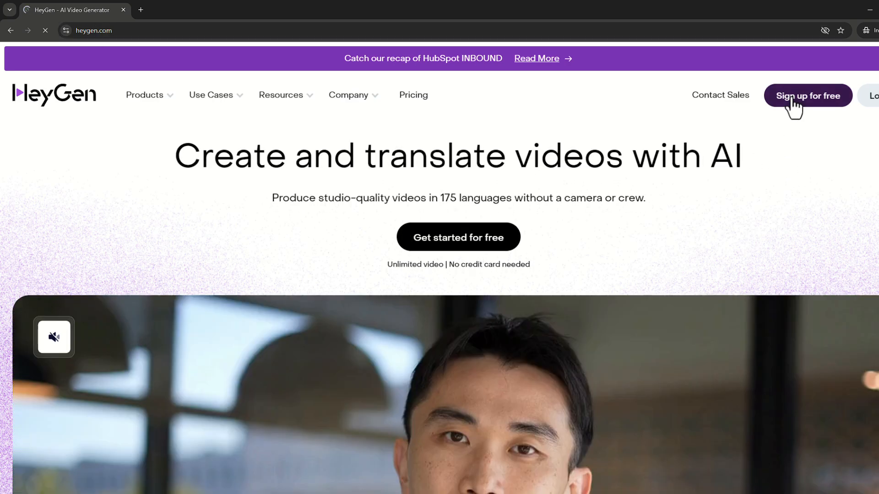
Sign up for a free HeyGen account using Google and reach the home dashboard
{"action": "left_click", "coordinate": [807, 95]}
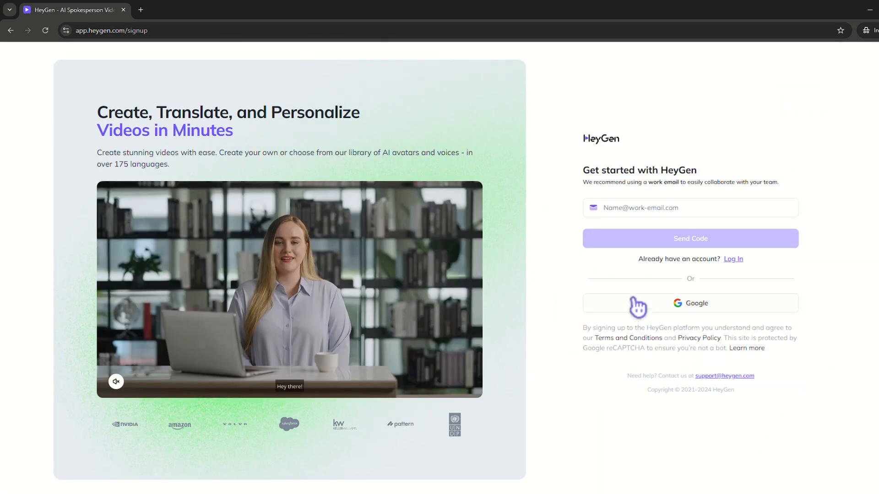
{"action": "left_click", "coordinate": [673, 208]}
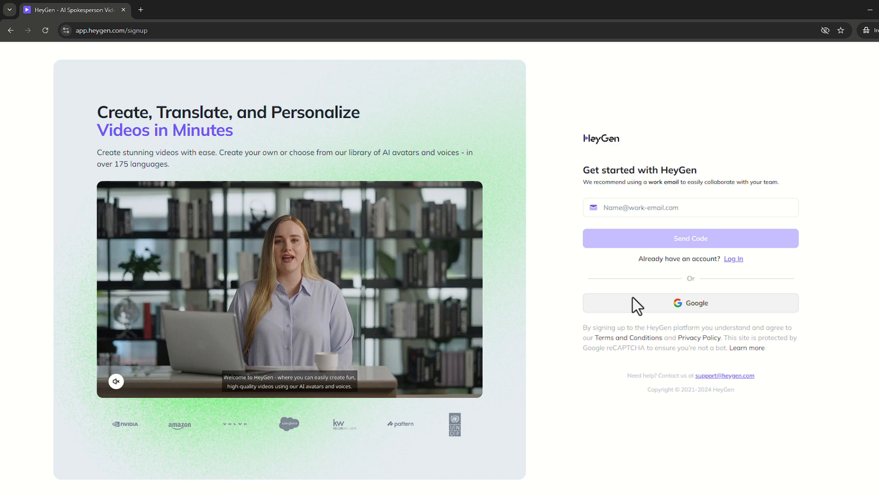
{"action": "mouse_move", "coordinate": [585, 268]}
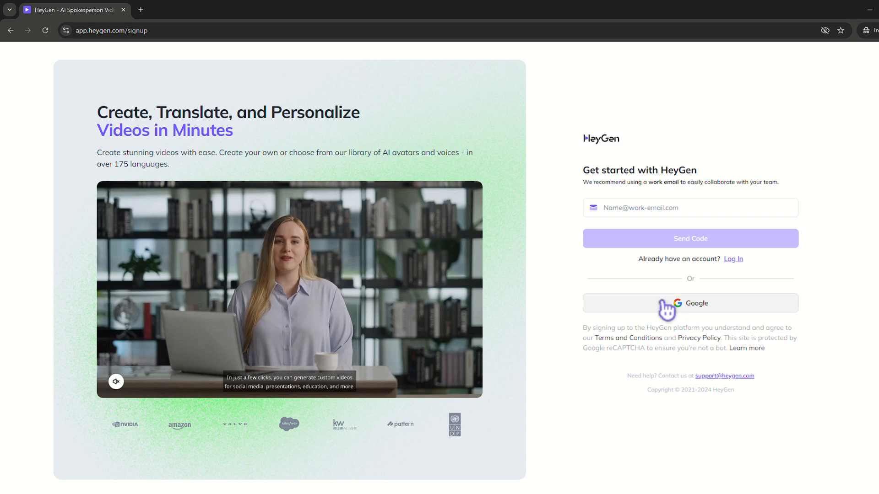
{"action": "left_click", "coordinate": [690, 303]}
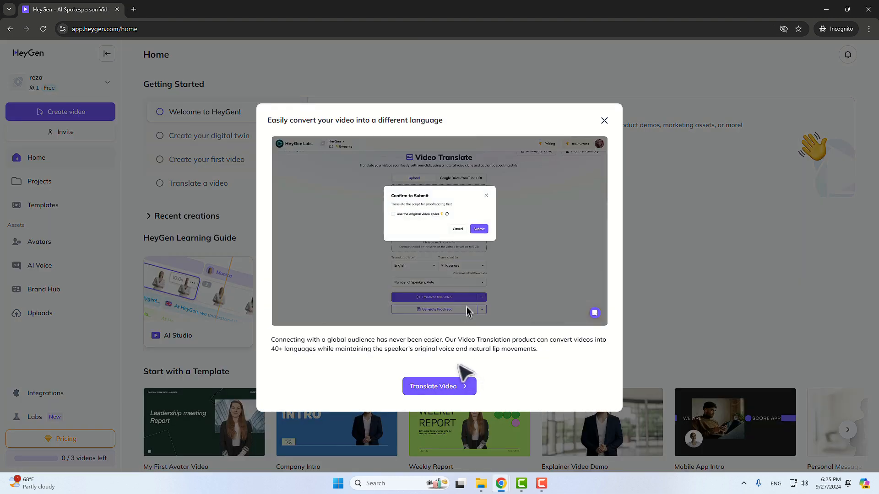
Upload seenmessagetelegram.mp4 into the Translate Video tool
{"action": "left_click", "coordinate": [439, 386]}
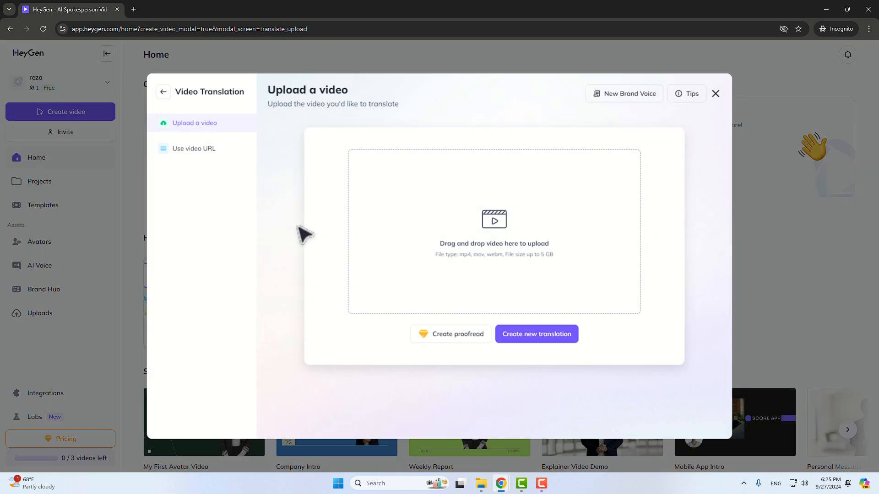
{"action": "left_click", "coordinate": [494, 233]}
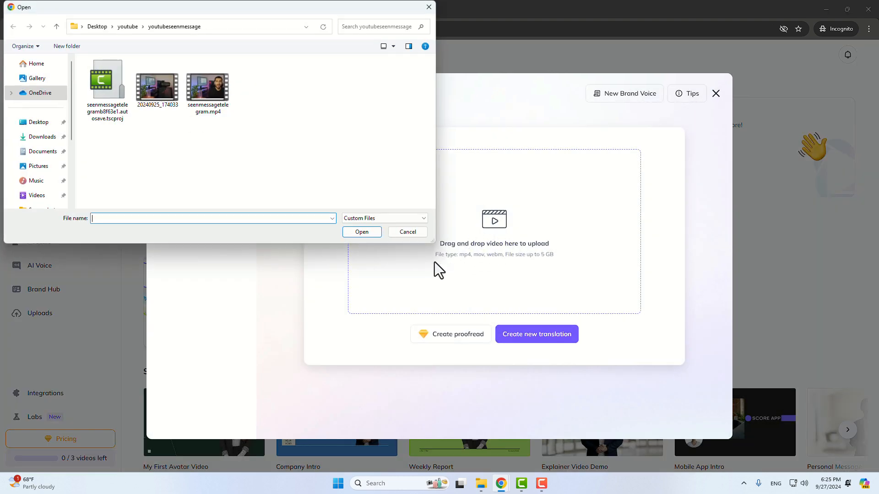
{"action": "left_click", "coordinate": [208, 84]}
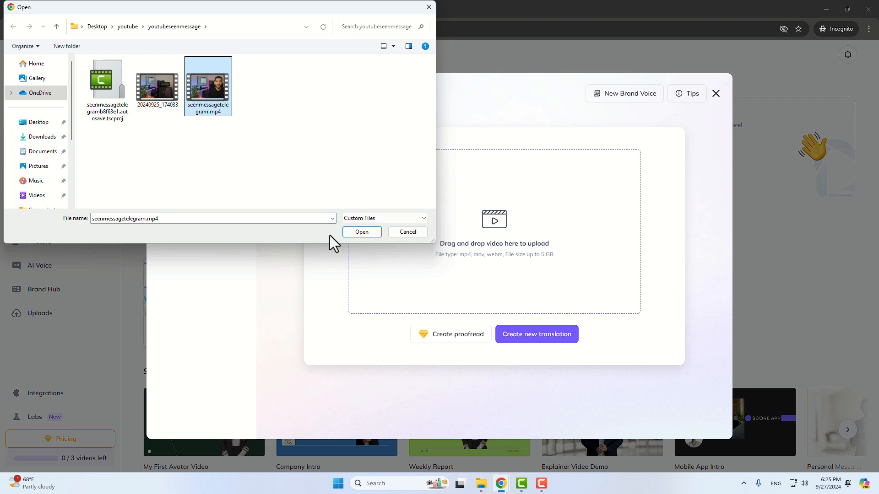
{"action": "left_click", "coordinate": [361, 232]}
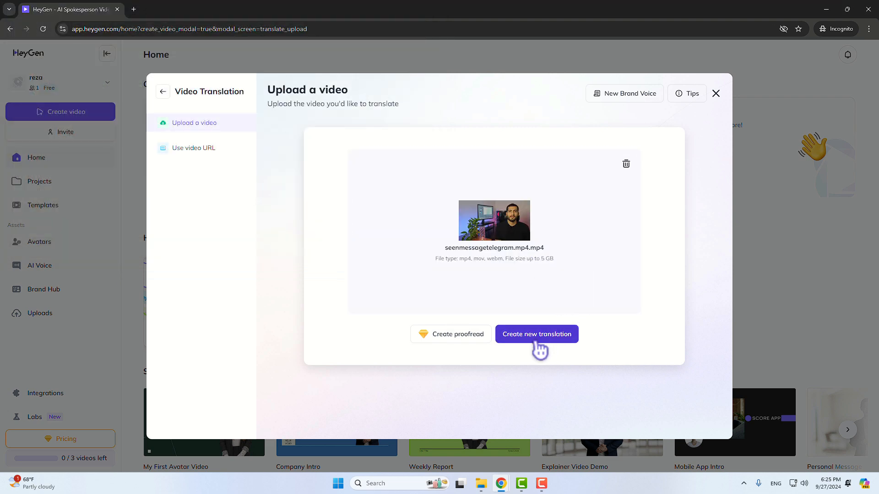
Start a new translation from English with Arabic and Chinese (Mandarin) as targets
{"action": "left_click", "coordinate": [536, 334]}
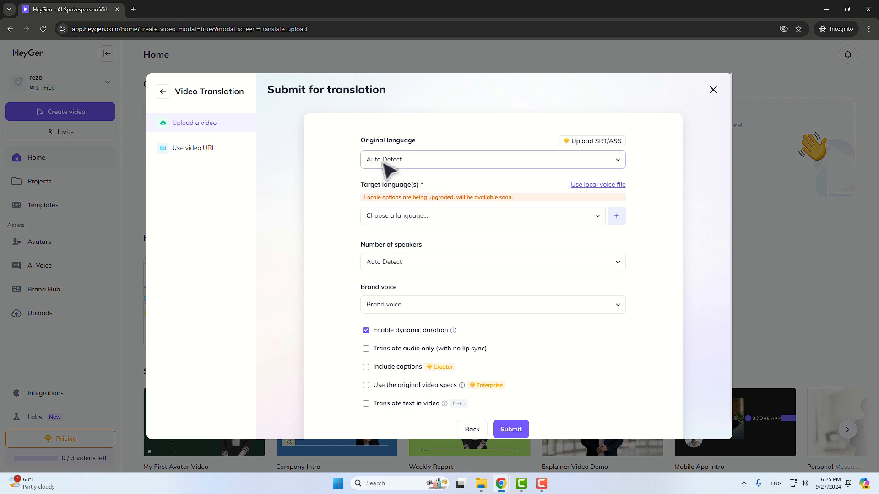
{"action": "left_click", "coordinate": [492, 159]}
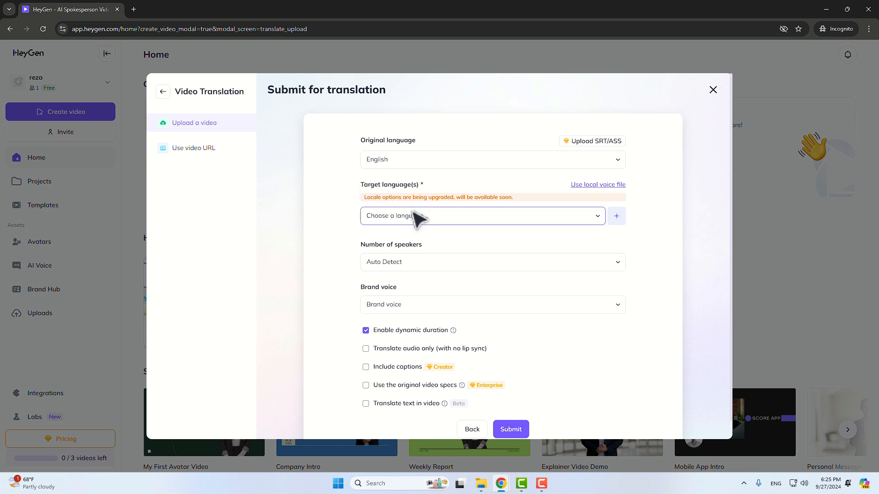
{"action": "mouse_move", "coordinate": [383, 225]}
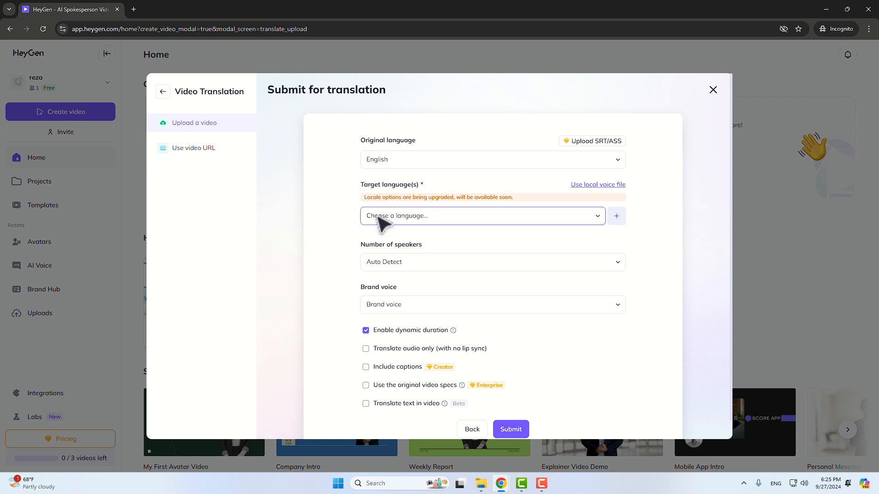
{"action": "left_click", "coordinate": [481, 216]}
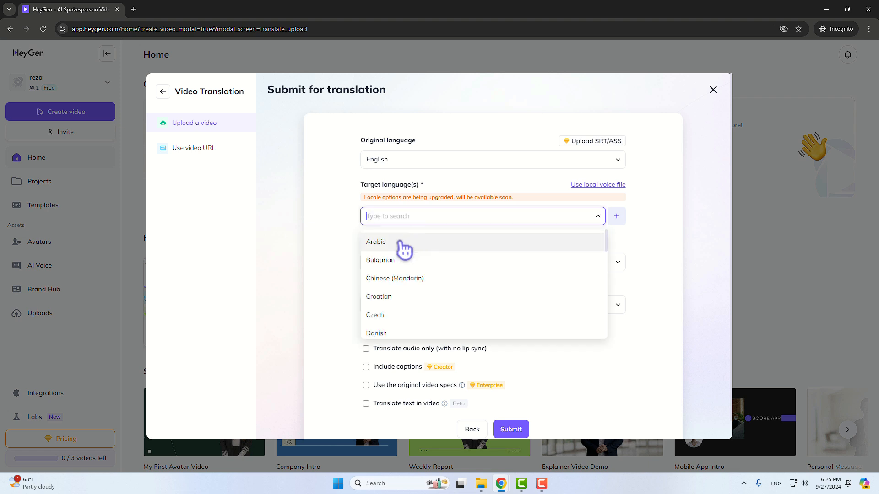
{"action": "left_click", "coordinate": [375, 242]}
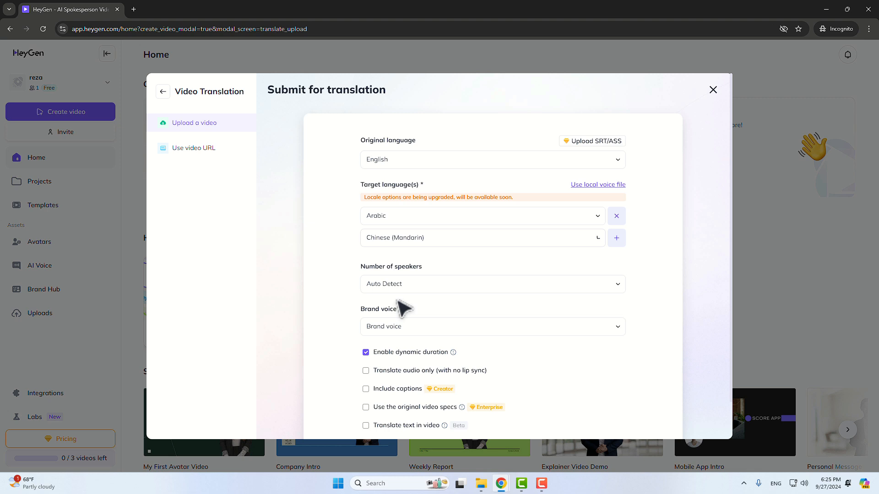
{"action": "mouse_move", "coordinate": [388, 232]}
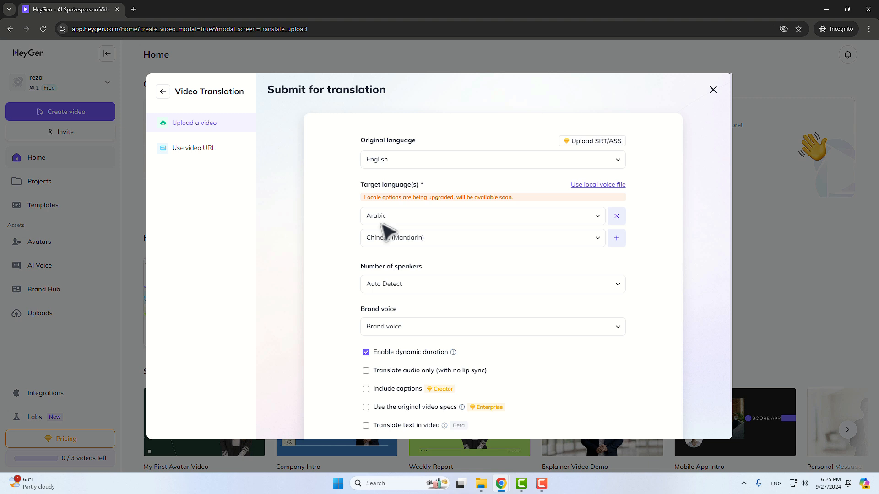
Set the number of speakers to 1 Speaker
{"action": "left_click", "coordinate": [483, 216]}
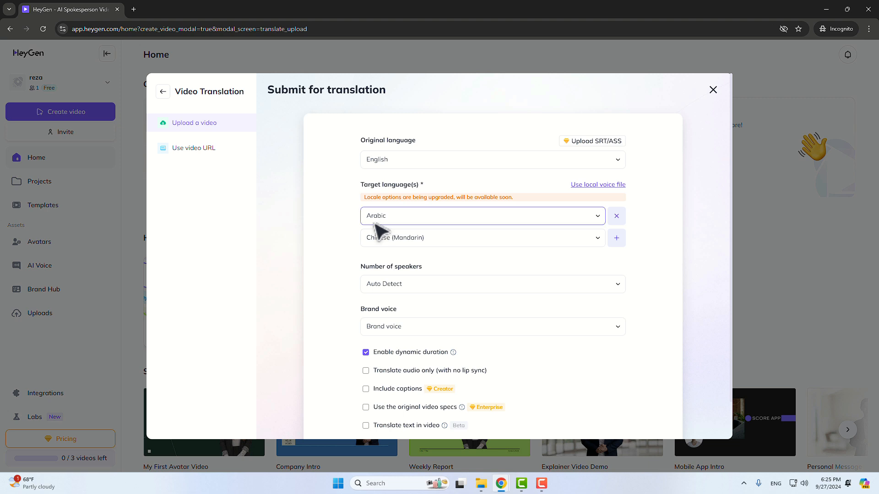
{"action": "left_click", "coordinate": [492, 284]}
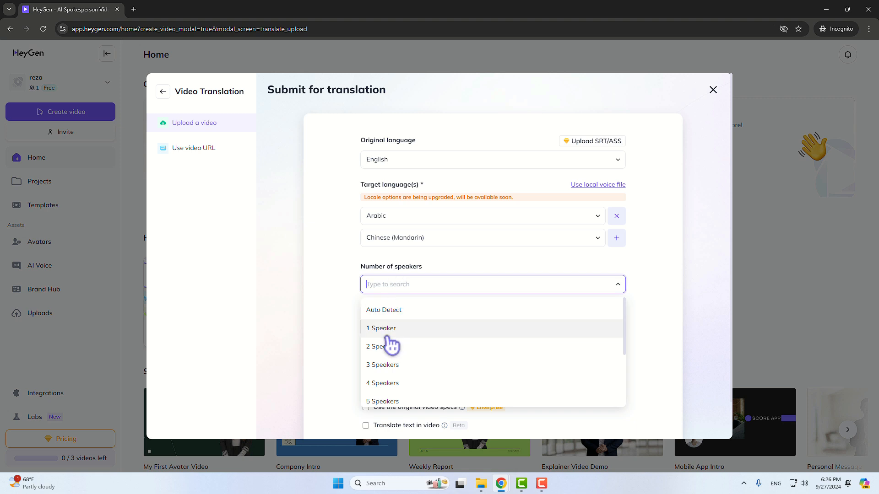
{"action": "left_click", "coordinate": [380, 327]}
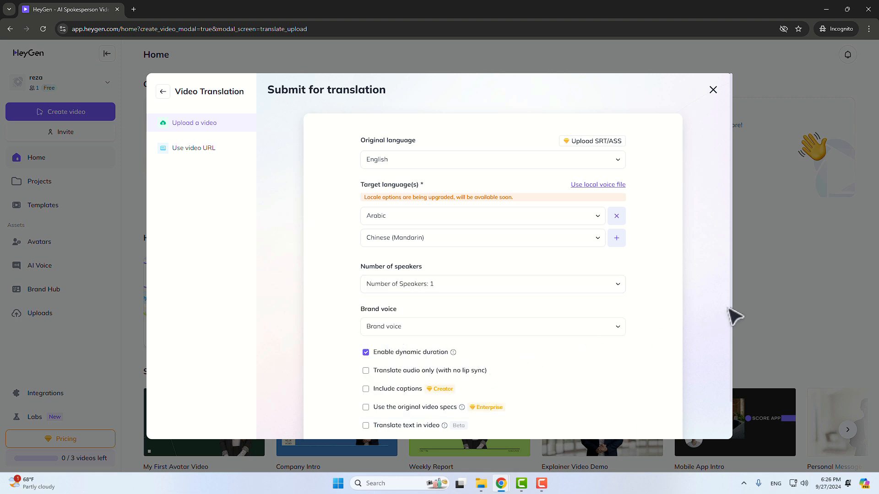